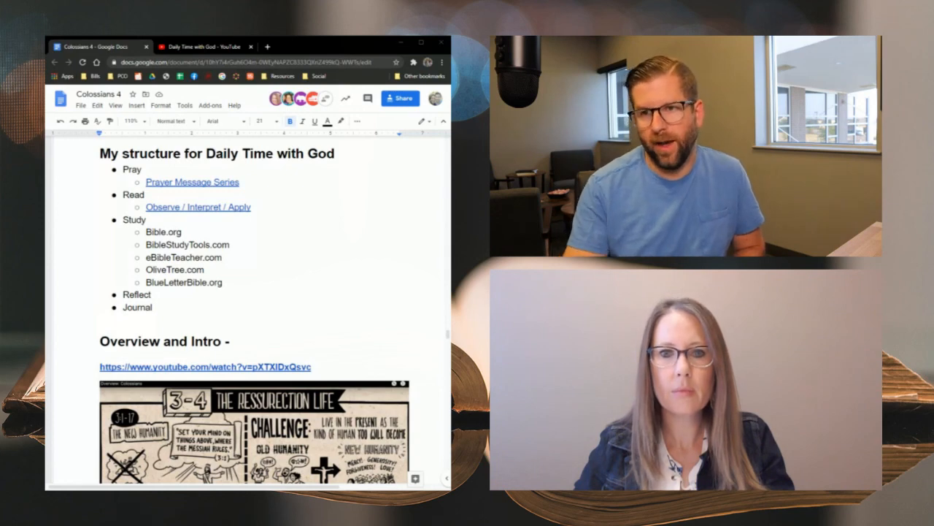
scroll(down, 3)
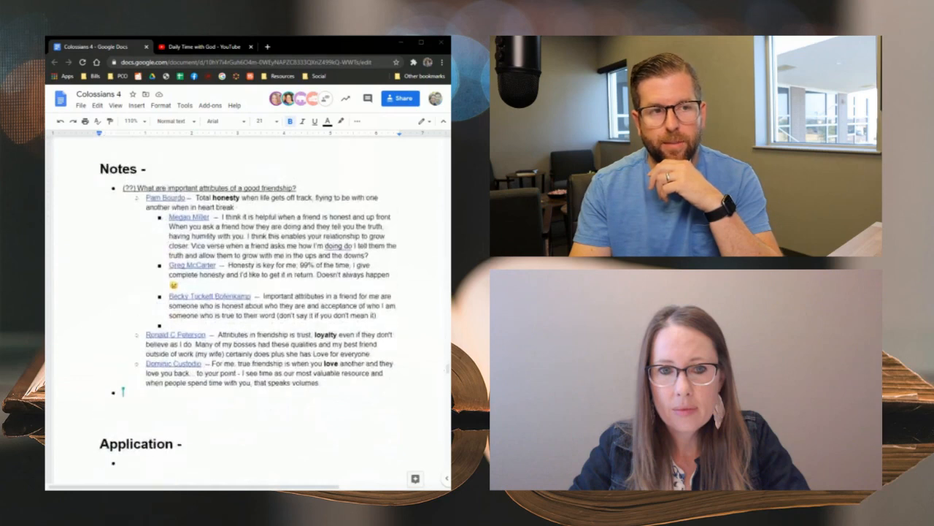
scroll(down, 3)
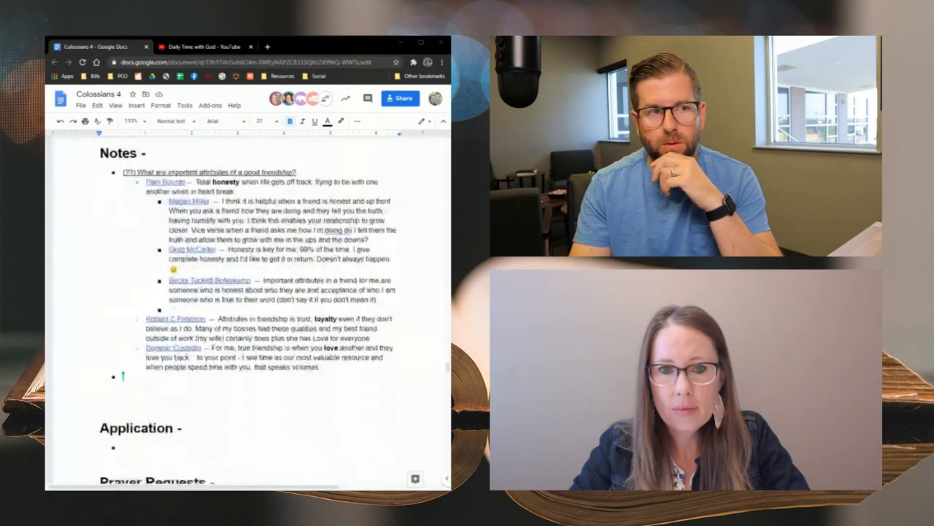
scroll(down, 3)
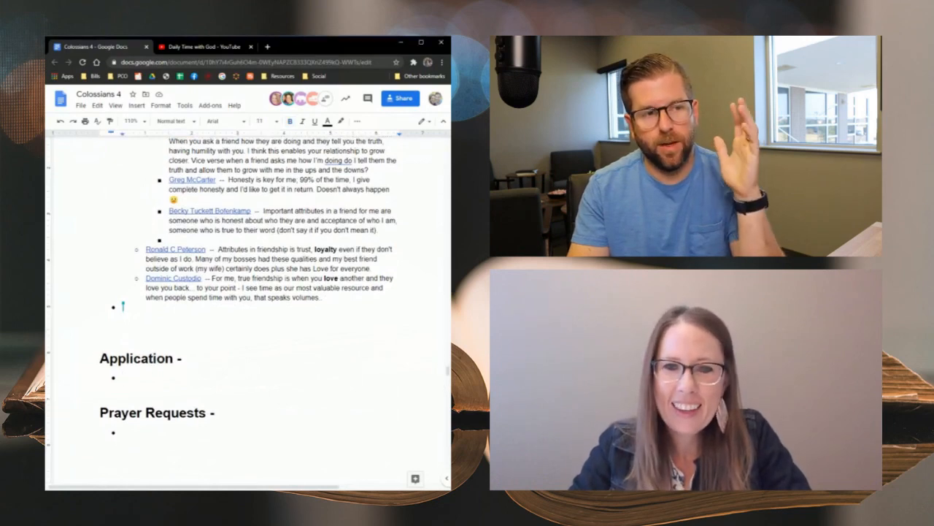
scroll(down, 3)
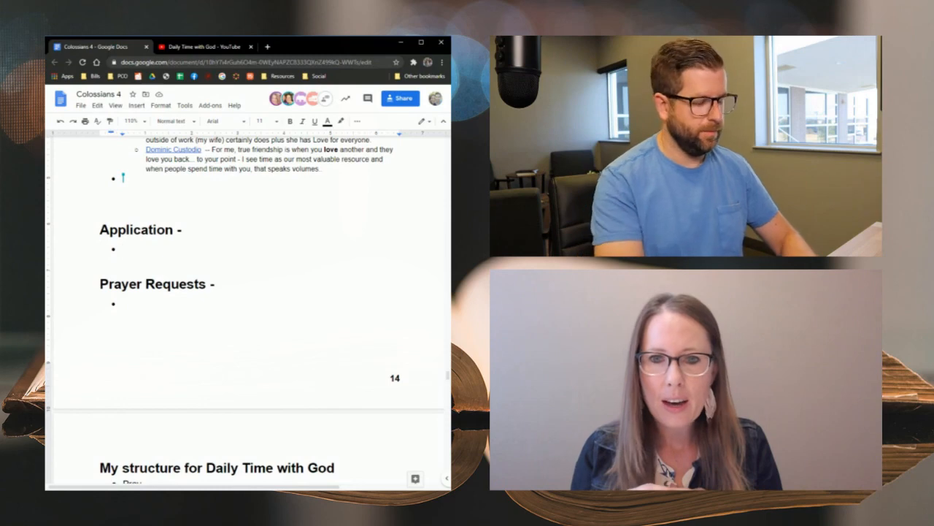
text(How am I talking to you)
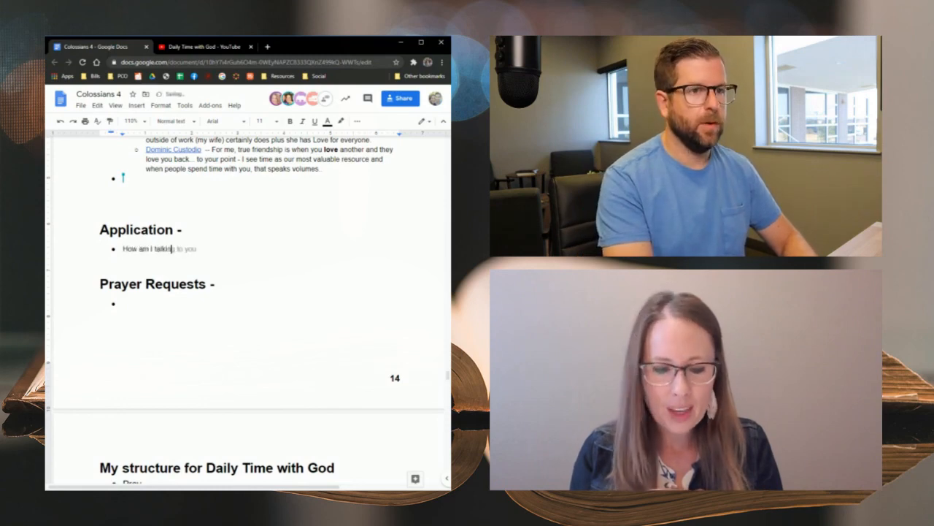
text(about the people)
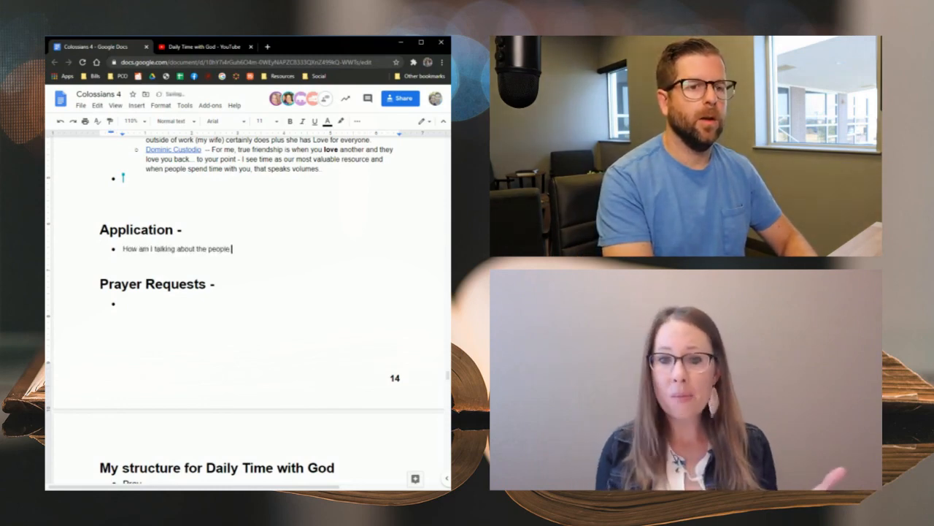
text(that I lead)
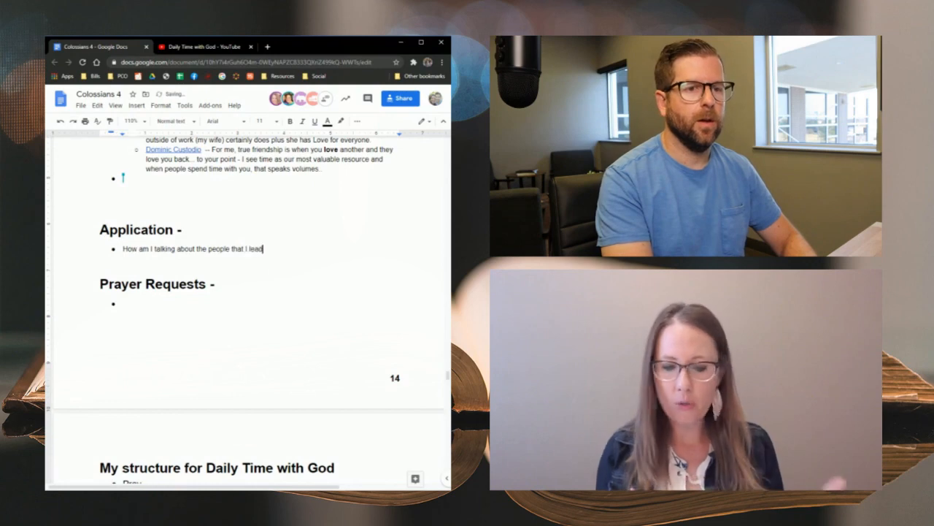
text(Family, friends, work, etc.)
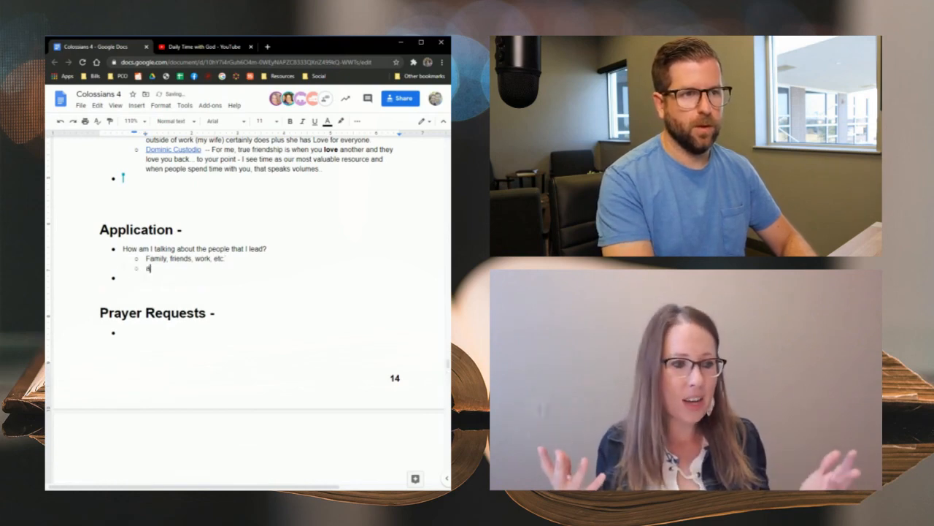
text(Am i elevatin)
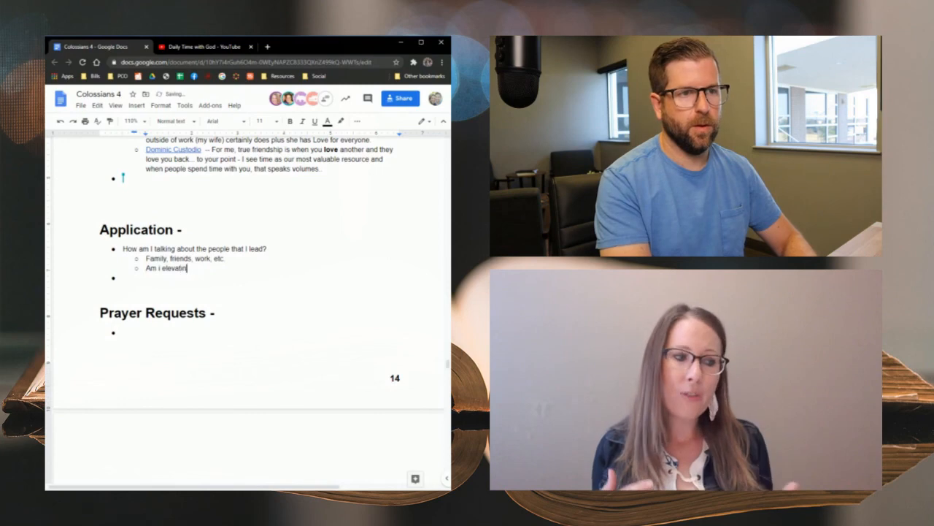
text(them)
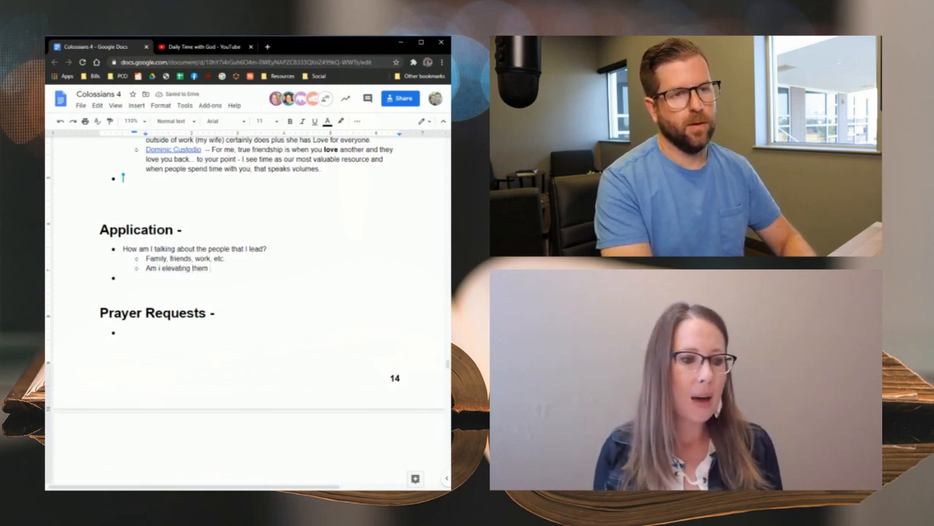
text(or I am i)
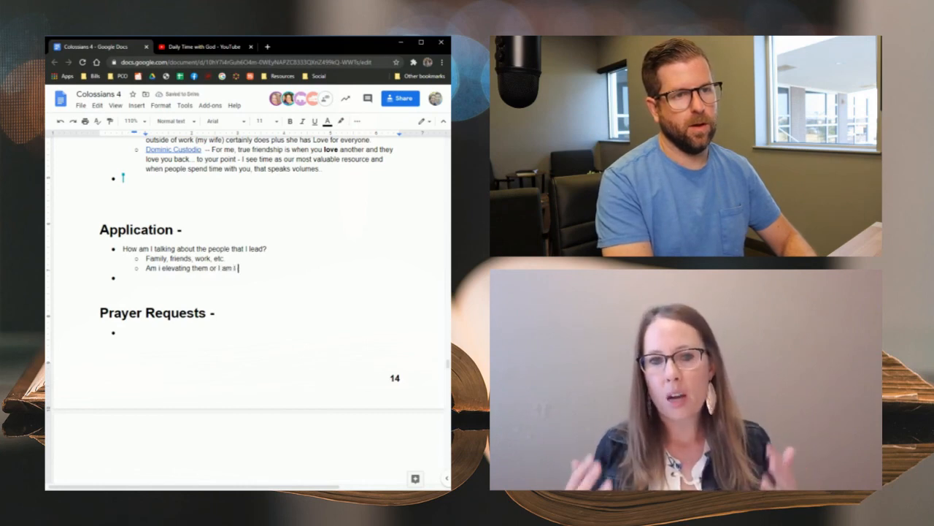
text(tearing them down to life)
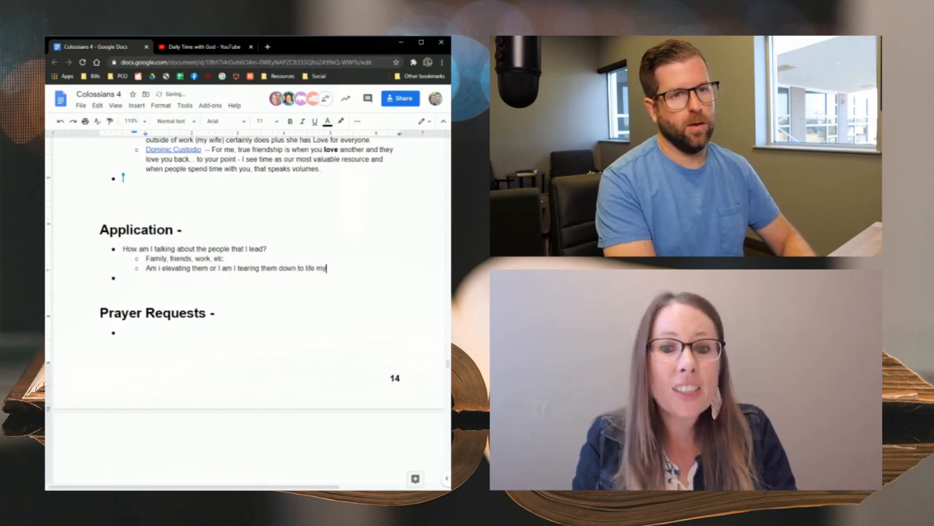
text(myself up?)
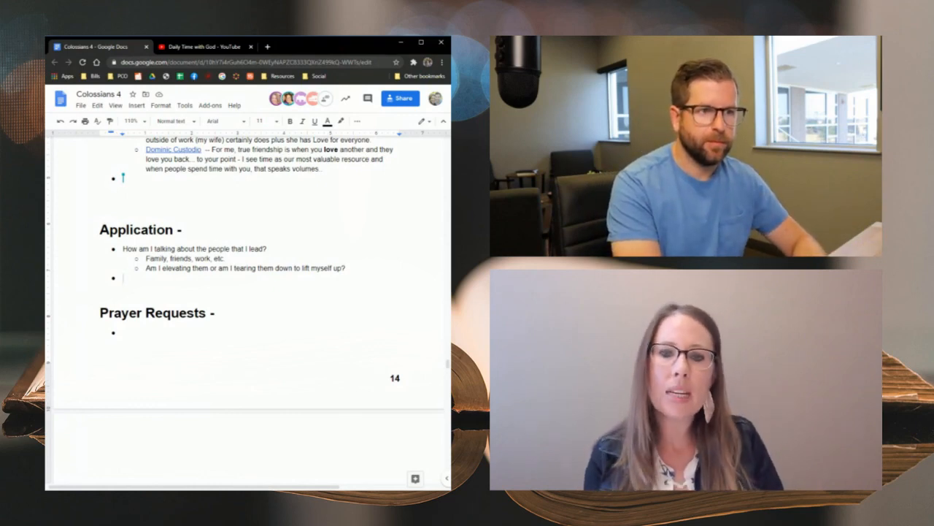
text(What are those menial tasks that I do day to day that may not seem like they matter but)
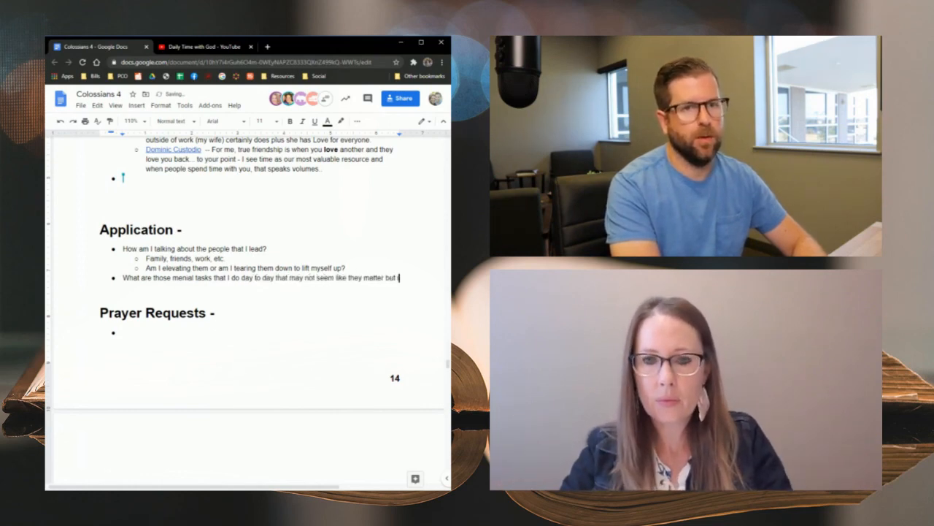
text(in the grand scheme of things)
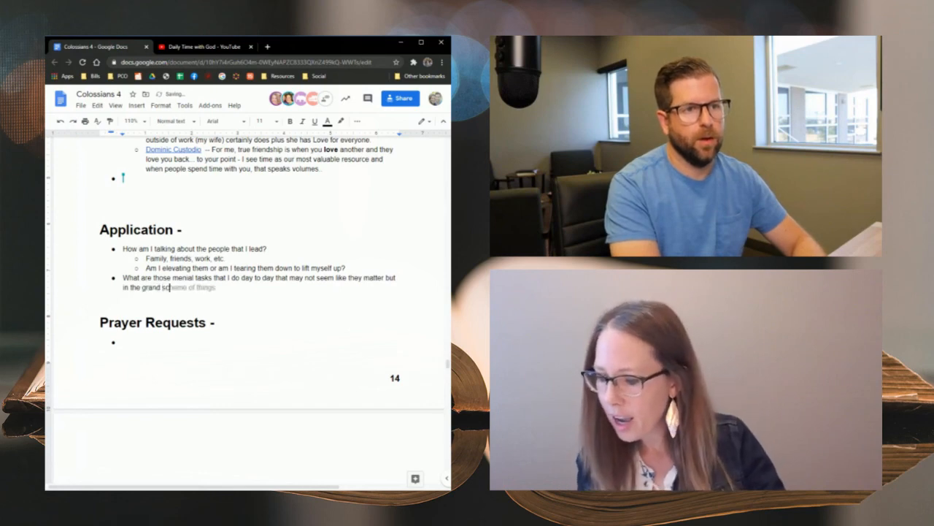
text(are a big deal?)
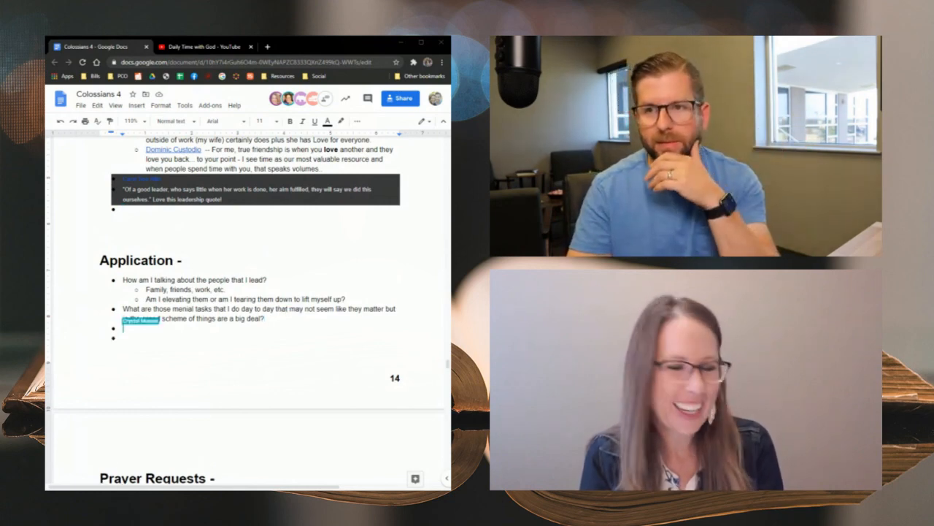
text(Who do I trust enough to lend them credibility? Do I even have credibility to lend? How am I supporting those in my community that are in ministry so that God's message gets out?)
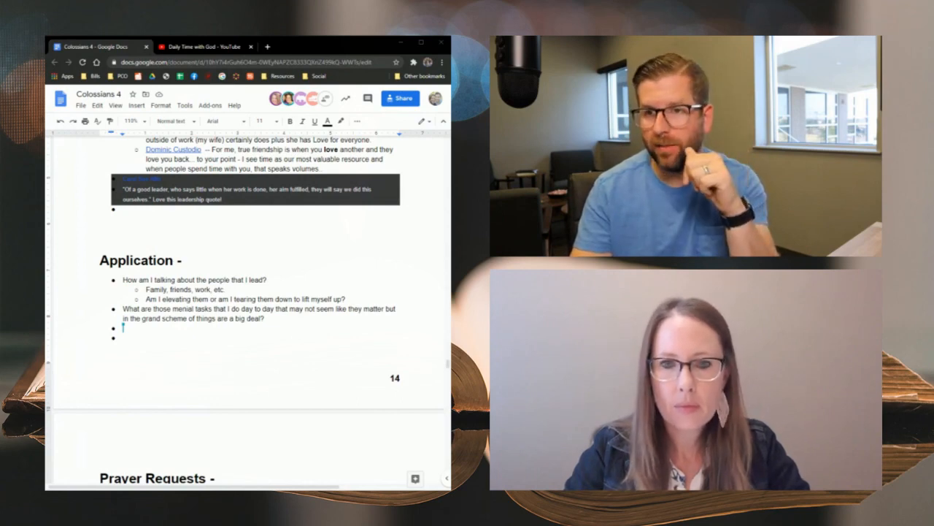
text(Who do I trust enough to lend them credibility? Do I even have credibility to lead? How am I supporting those in my community that are in ministry so that God's message gets out?)
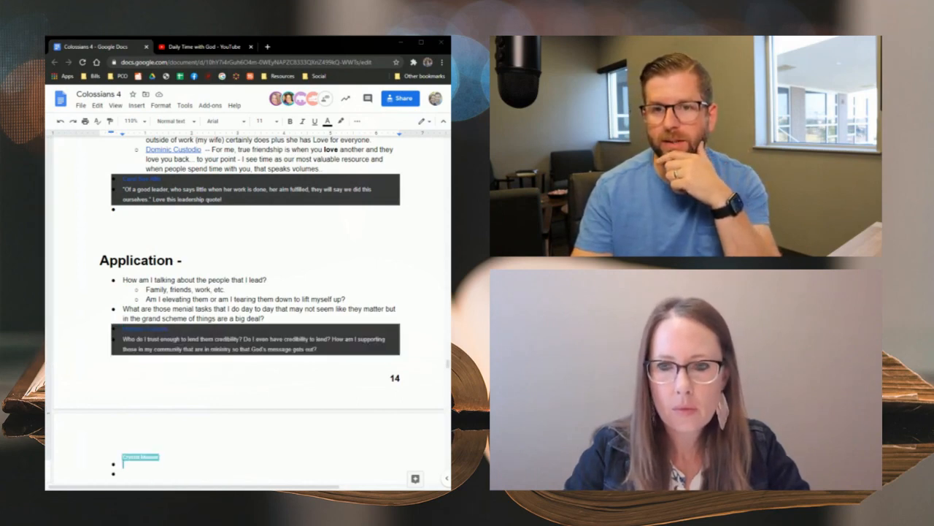